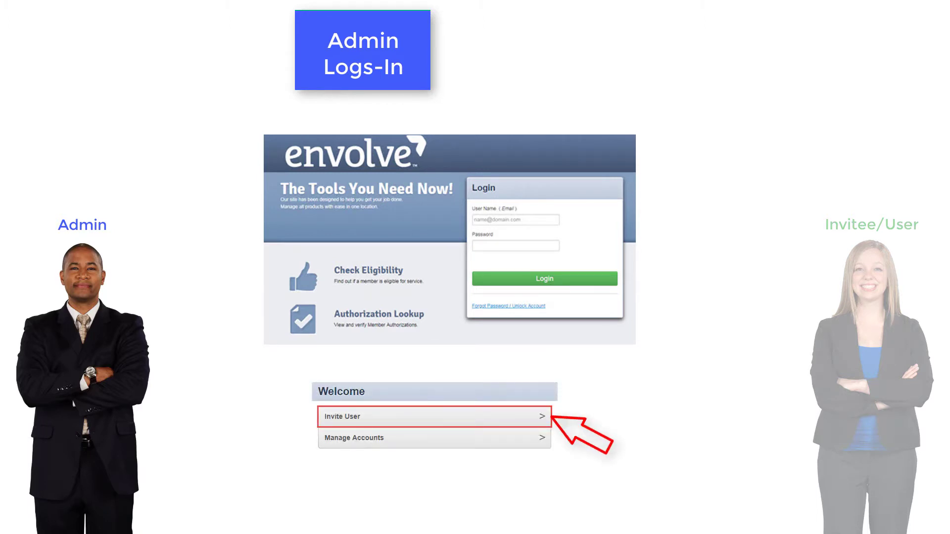
Show the Envolve login screen under Admin Logs-In, pointing at Invite User on the Welcome panel.
{"action": "left_click", "coordinate": [434, 416]}
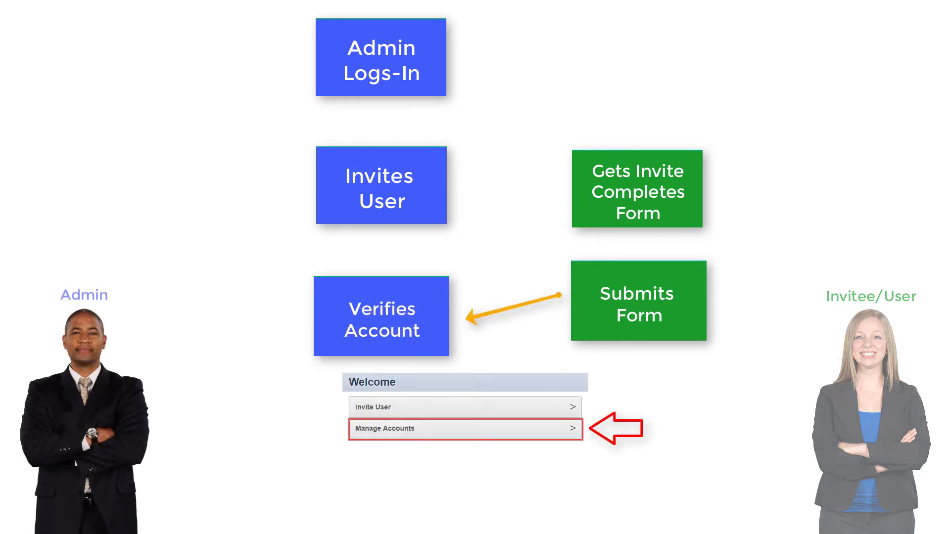
Add the Verifies Account box after Submits Form, highlighting Manage Accounts and Verify Account / Update.
{"action": "left_click", "coordinate": [465, 428]}
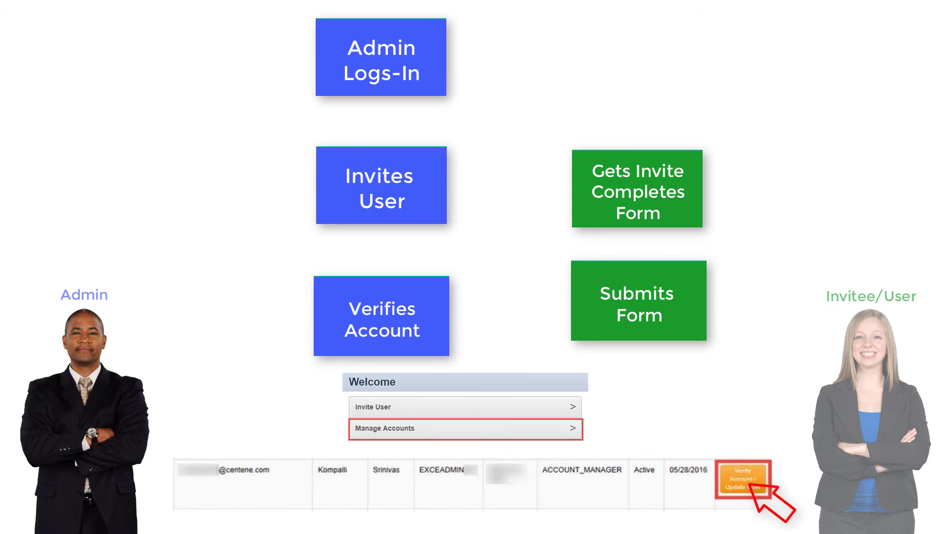